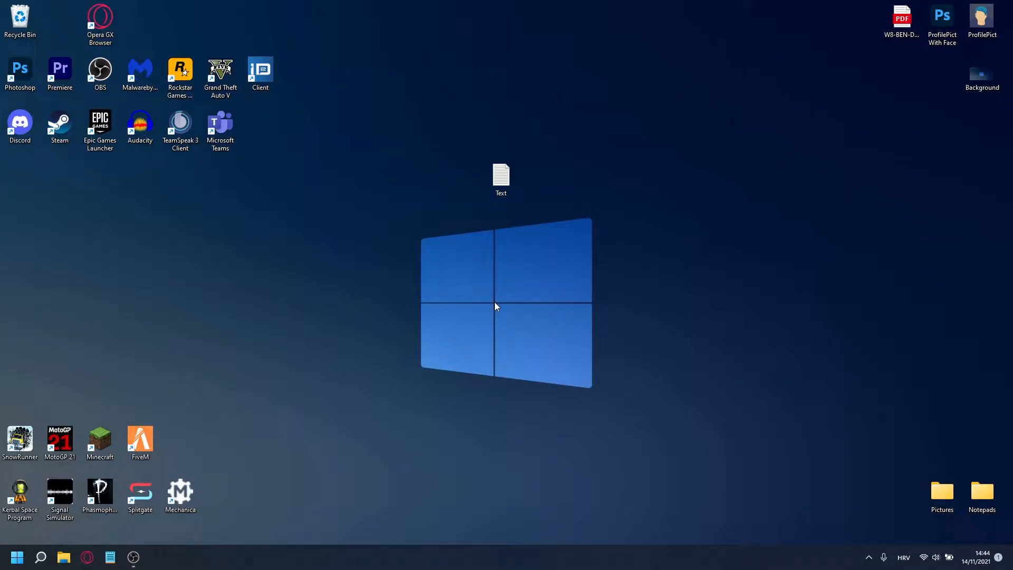
Run 'appdata' from the Run dialog to open the AppData folder in File Explorer
key("Win+r")
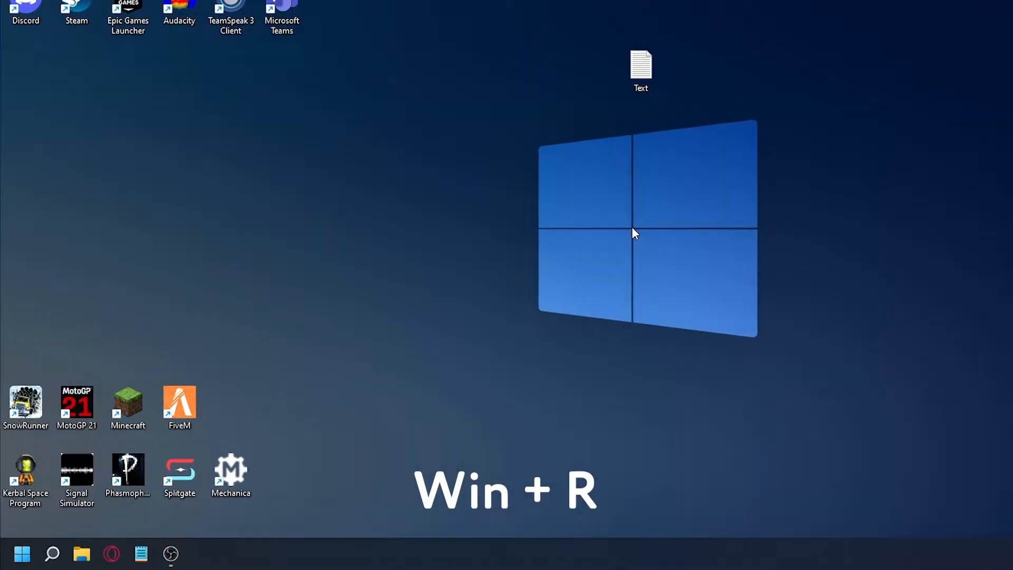
key("Win+r")
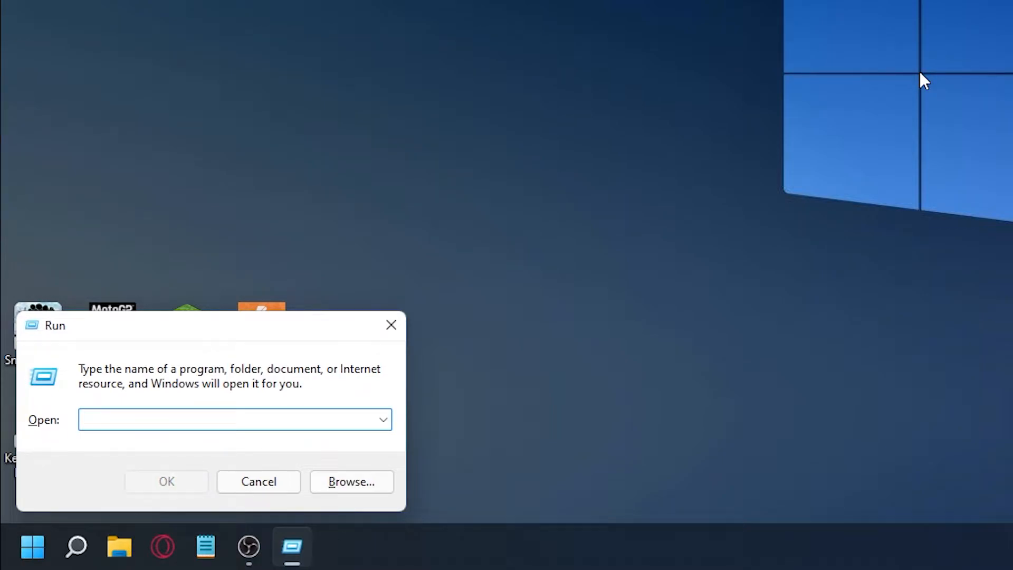
left_click(258, 481)
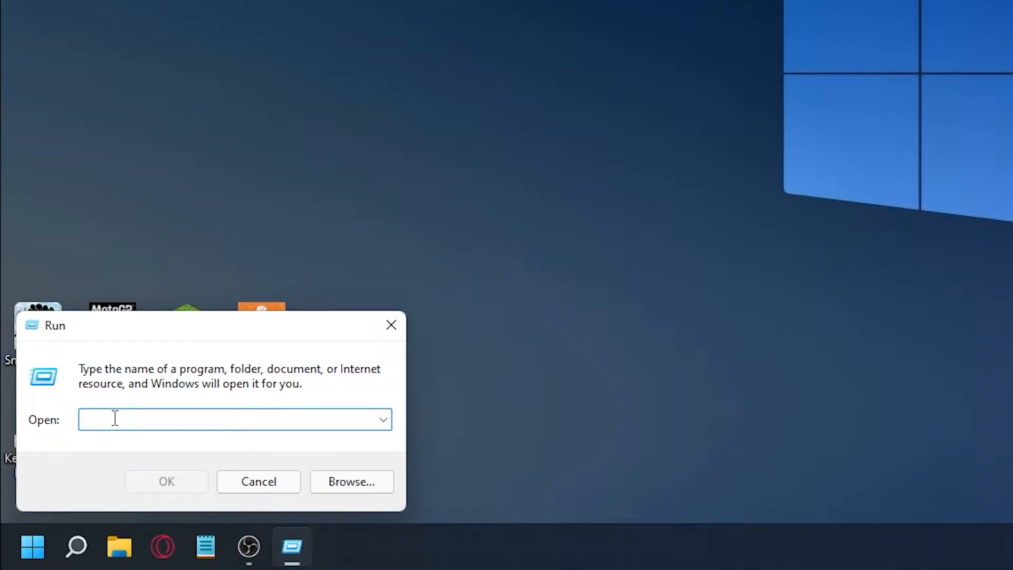
type("appdata")
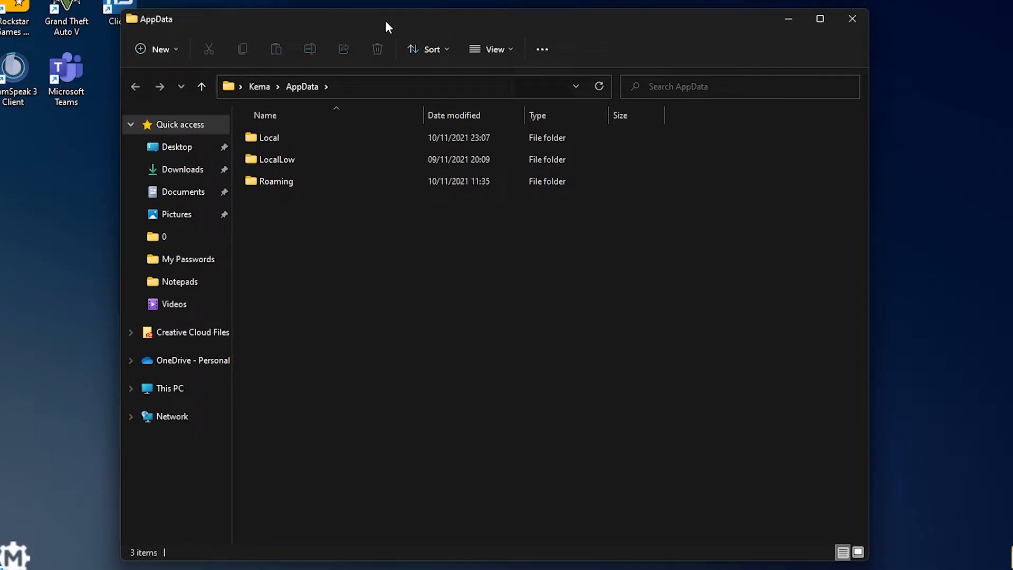
Go into EpicGamesLauncher's Saved\Config\Windows folder and open Engine in Notepad
double_click(269, 138)
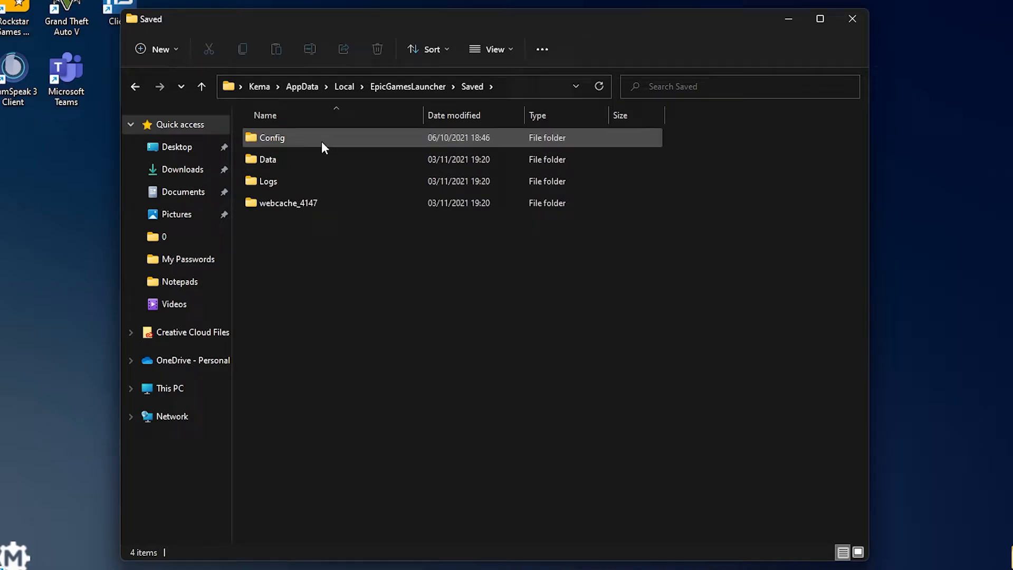
double_click(271, 138)
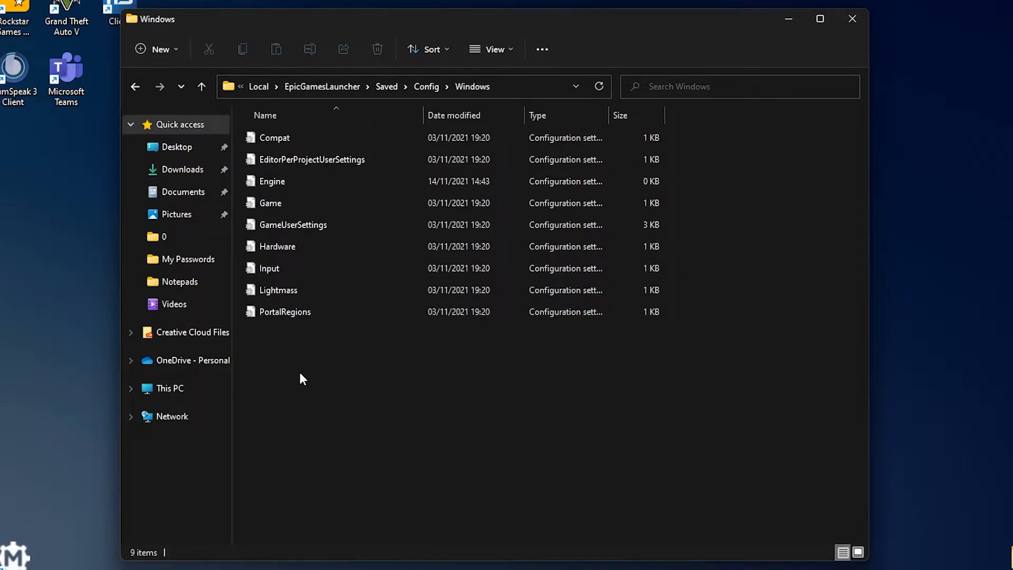
mouse_move(318, 363)
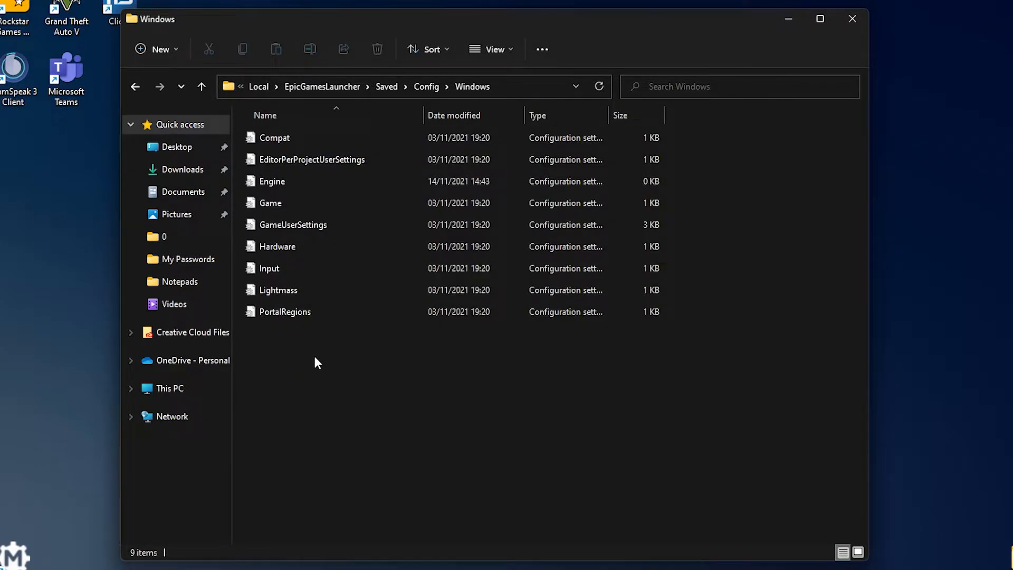
double_click(272, 181)
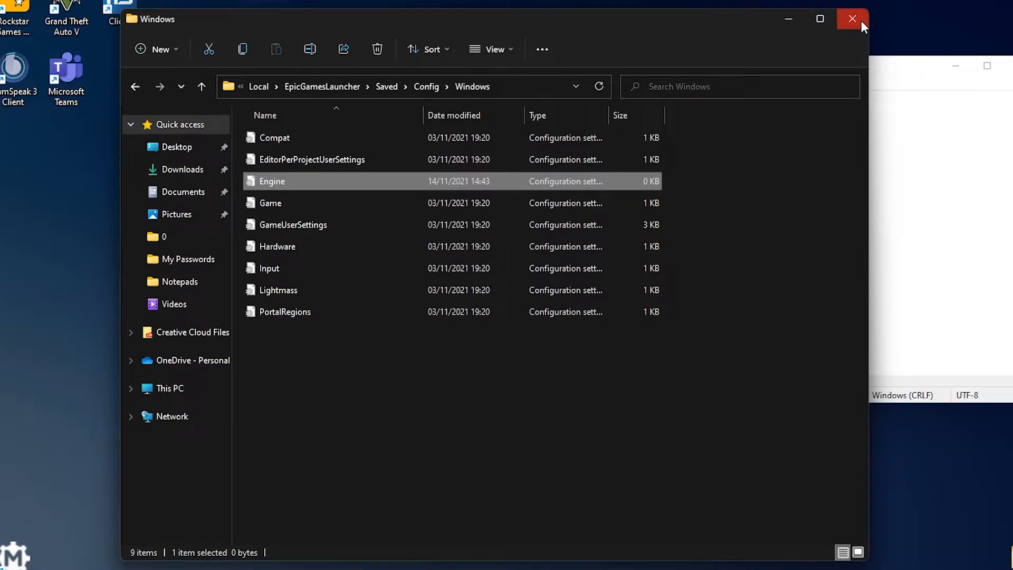
Close File Explorer and select the [Portal.BuildPatch] and ChunkDownloads=3 lines for copying
left_click(850, 18)
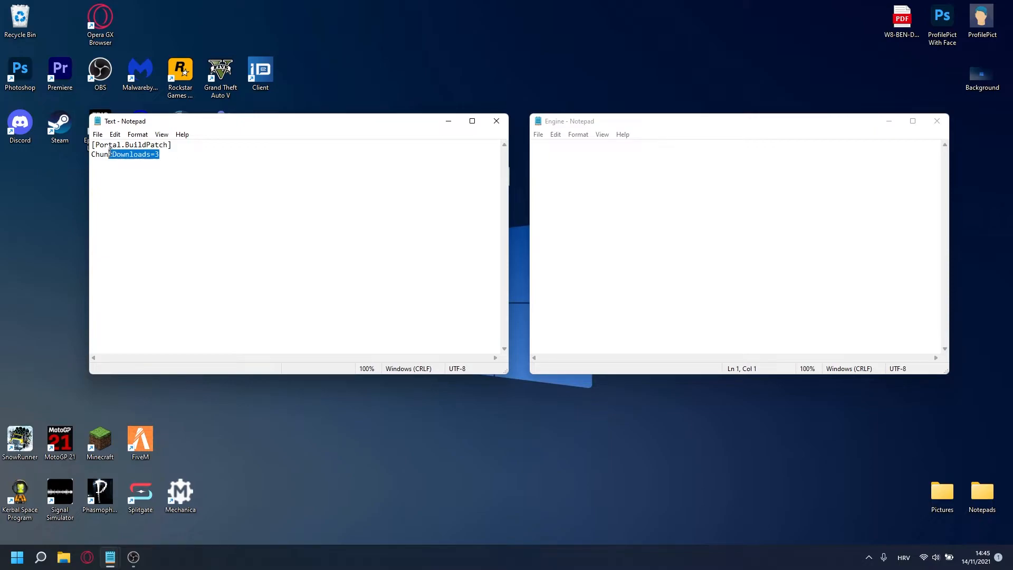
key("ctrl+a")
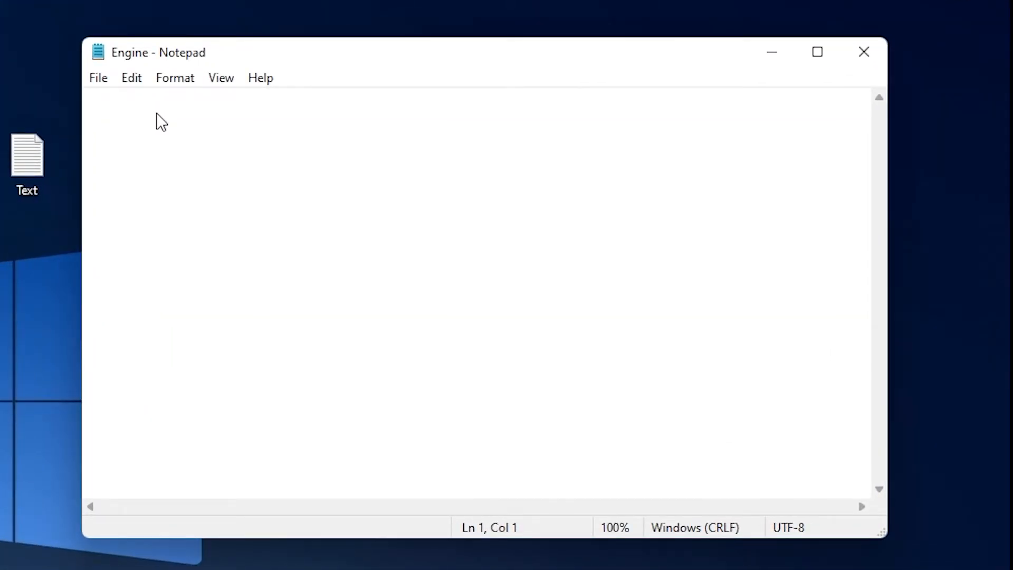
Add [Portal.BuildPatch] with ChunkDownloads=3 to Engine, save it and close Notepad
type("[Portal.BuildPatch]")
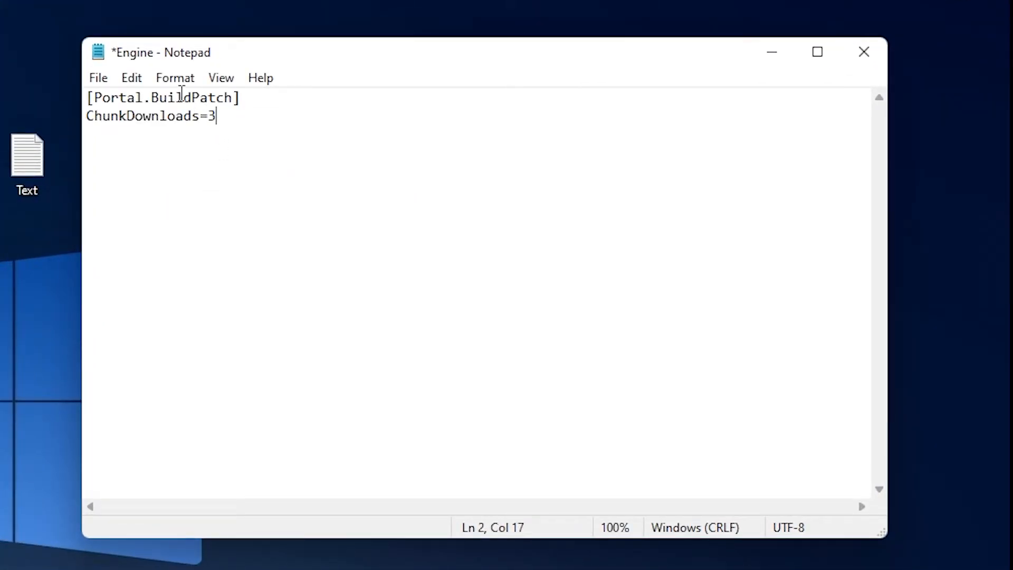
left_click(98, 78)
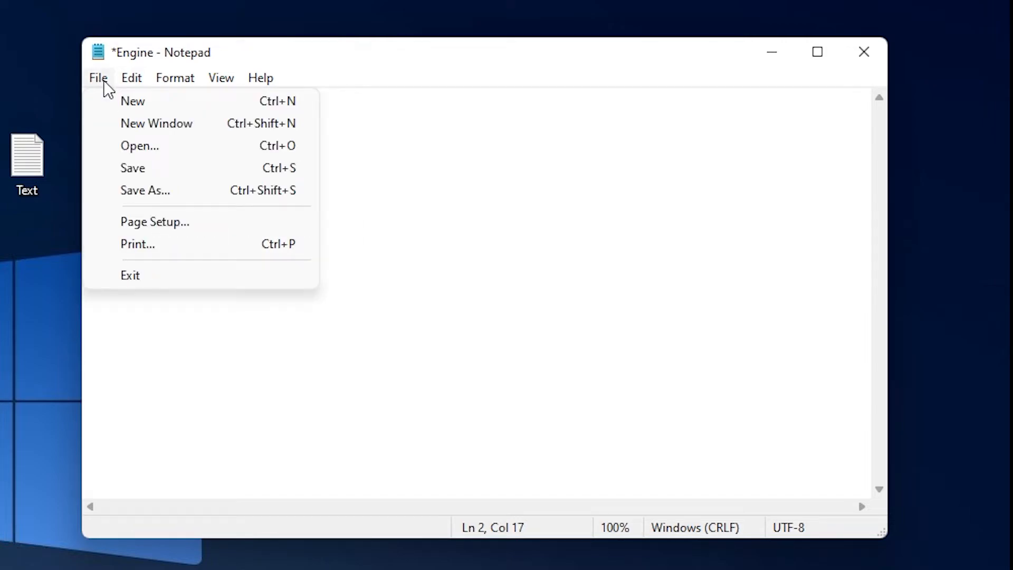
left_click(133, 168)
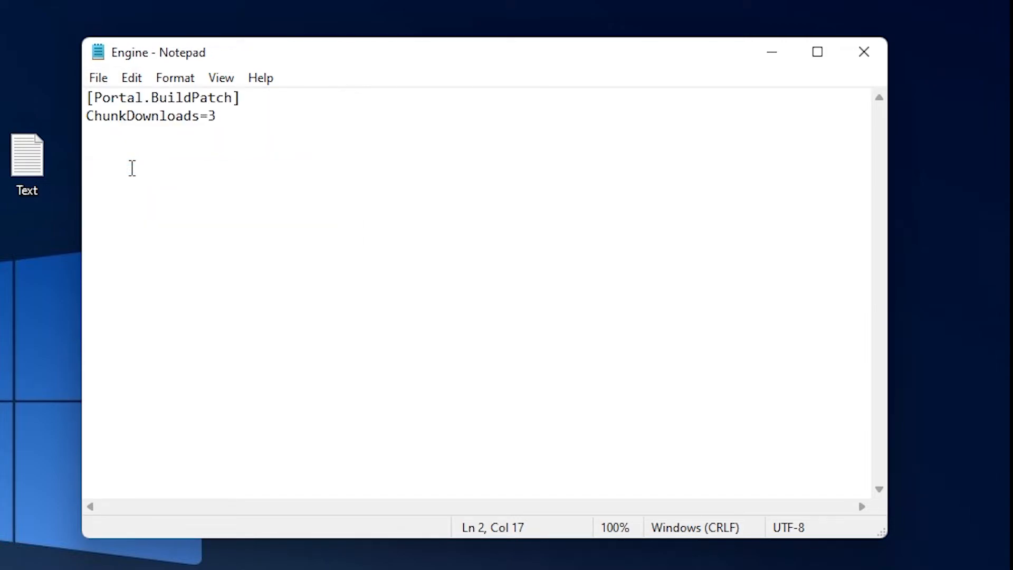
left_click(862, 52)
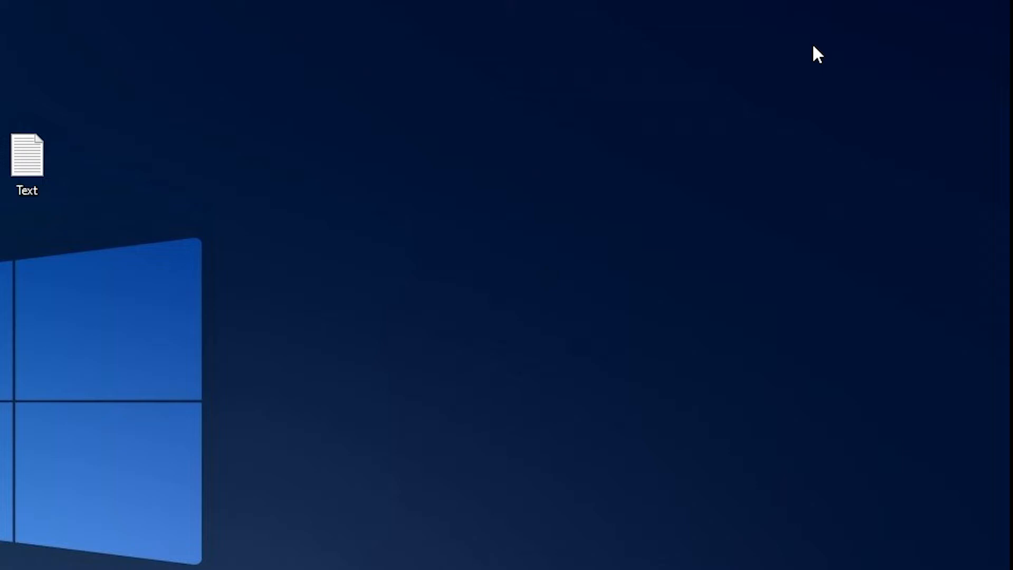